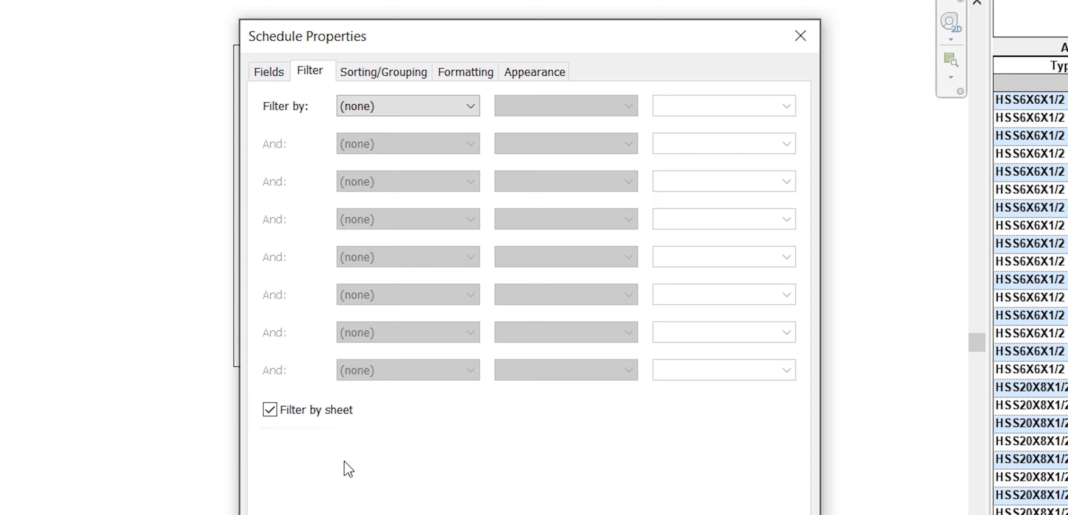
# Confirm the Filter by sheet setting and return to sheet S-102.
pyautogui.click(801, 35)
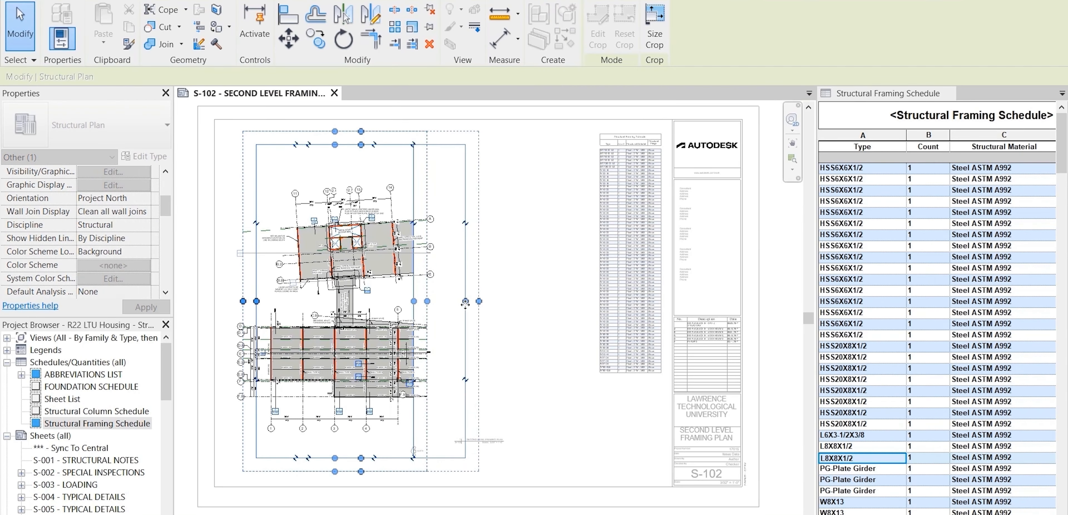